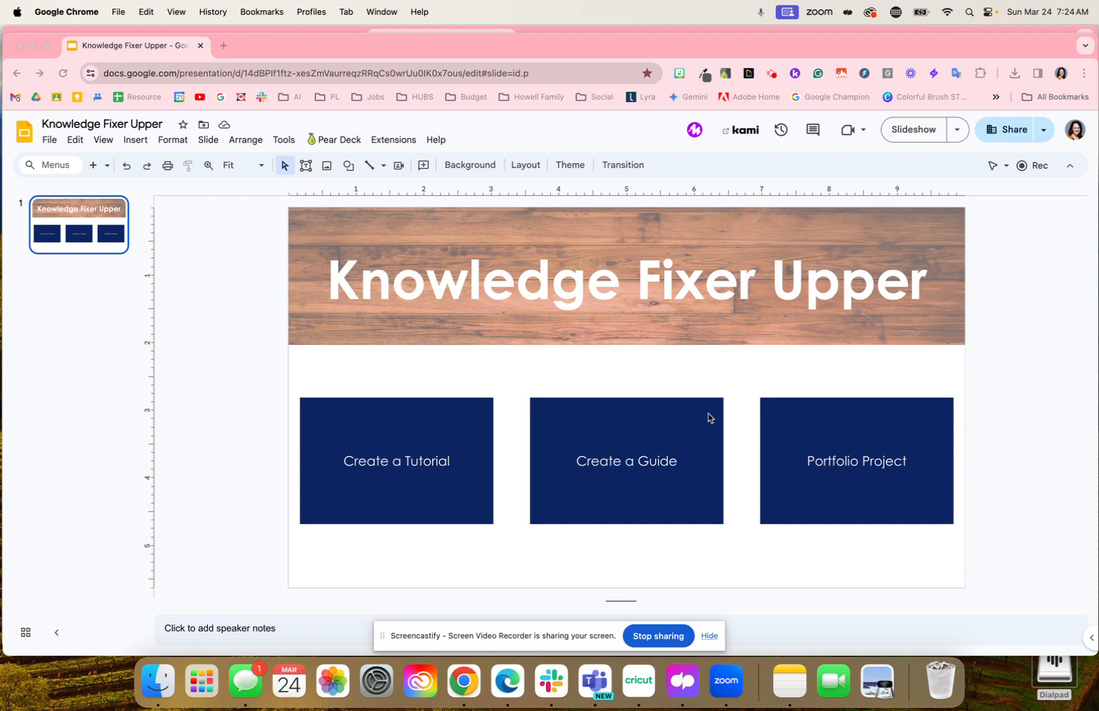
mouse_move(665, 626)
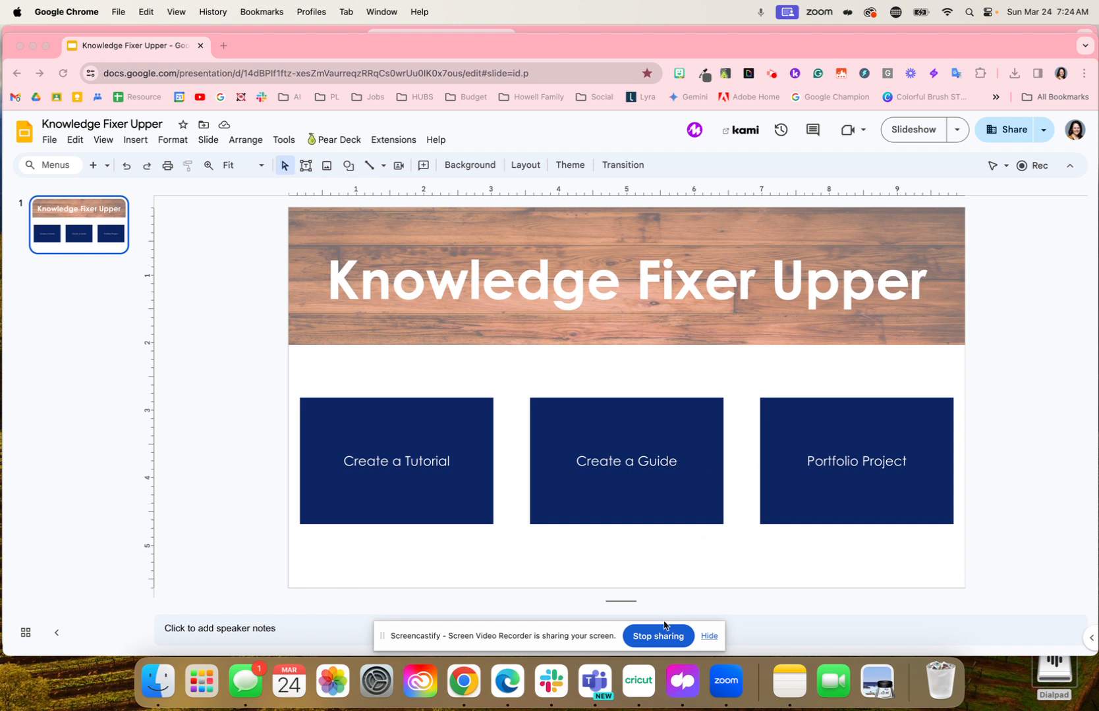